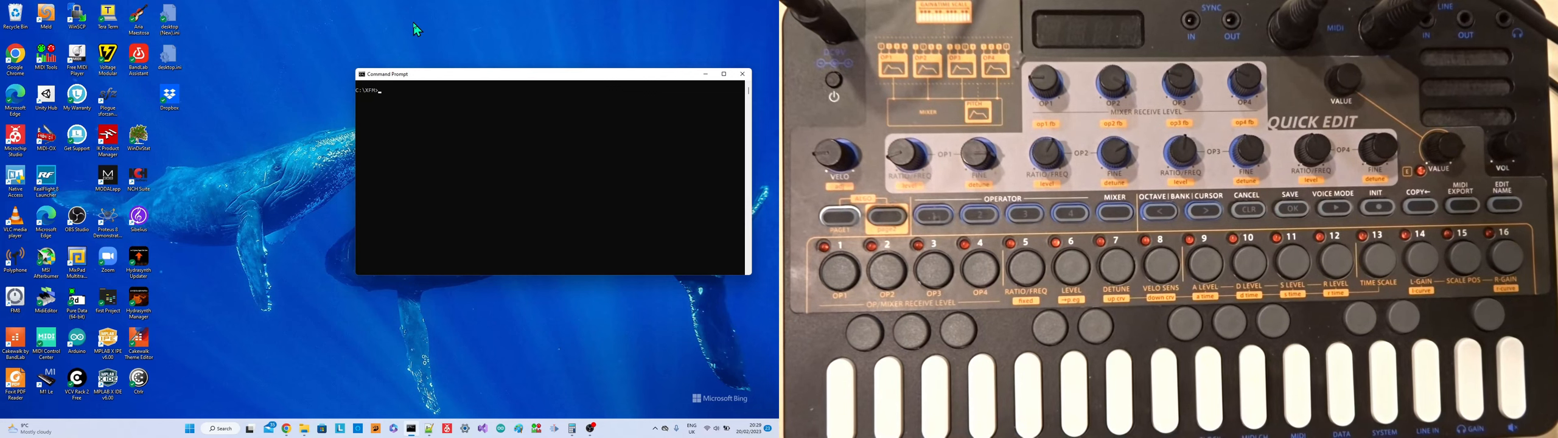
Open settings.json in Notepad from the Command Prompt.
{"action": "type", "text": "notepad settings.json"}
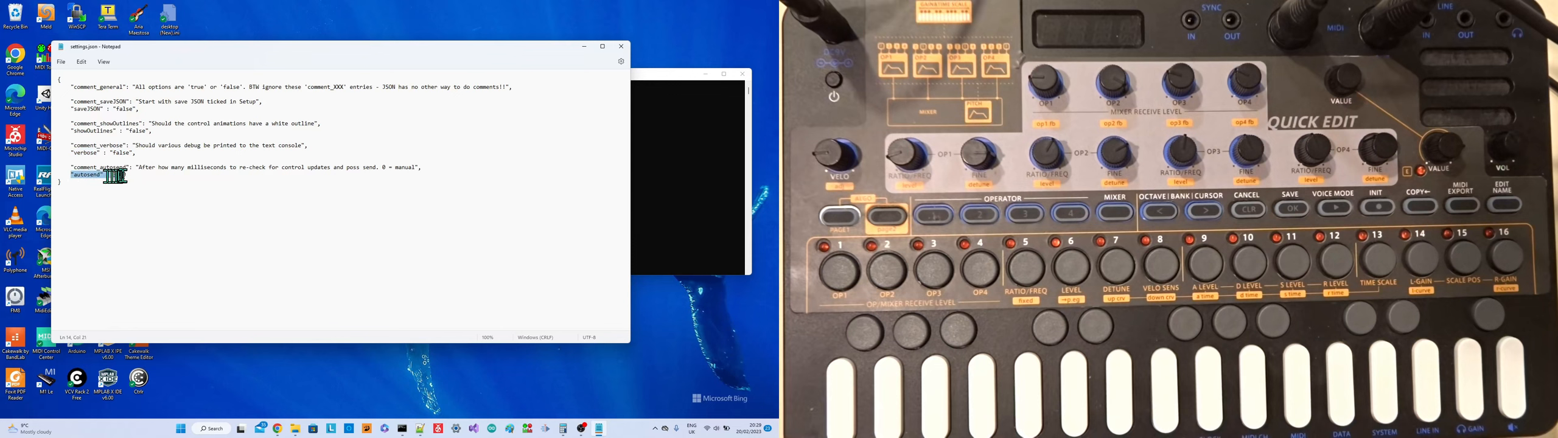
Change the autosend value in settings.json to 3000.
{"action": "type", "text": "3000"}
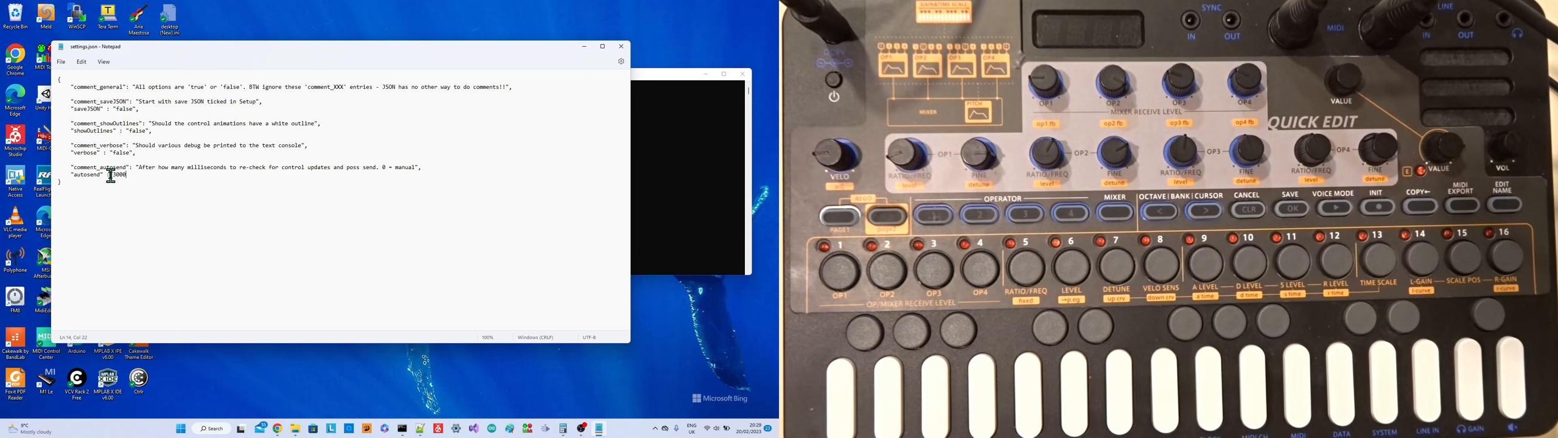
{"action": "double_click", "coordinate": [112, 176]}
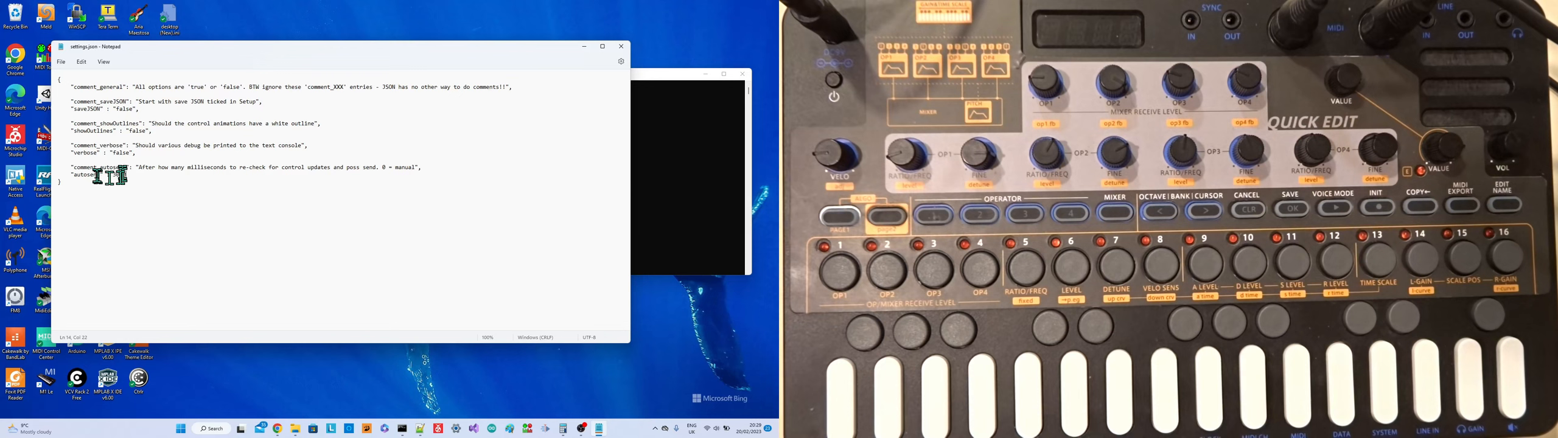
{"action": "type", "text": "3000"}
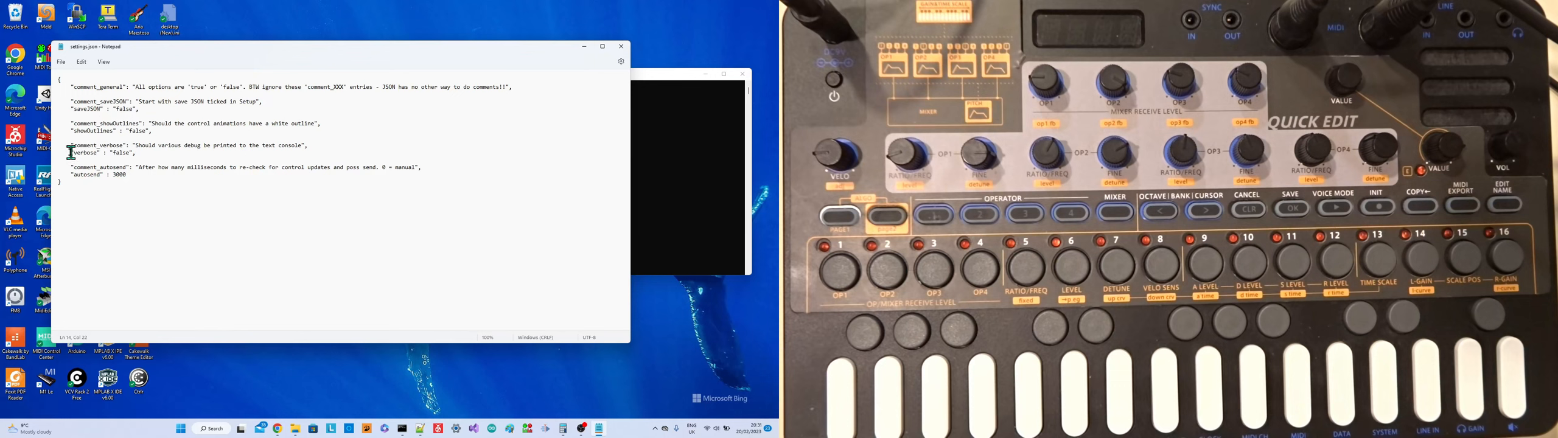
{"action": "double_click", "coordinate": [83, 152]}
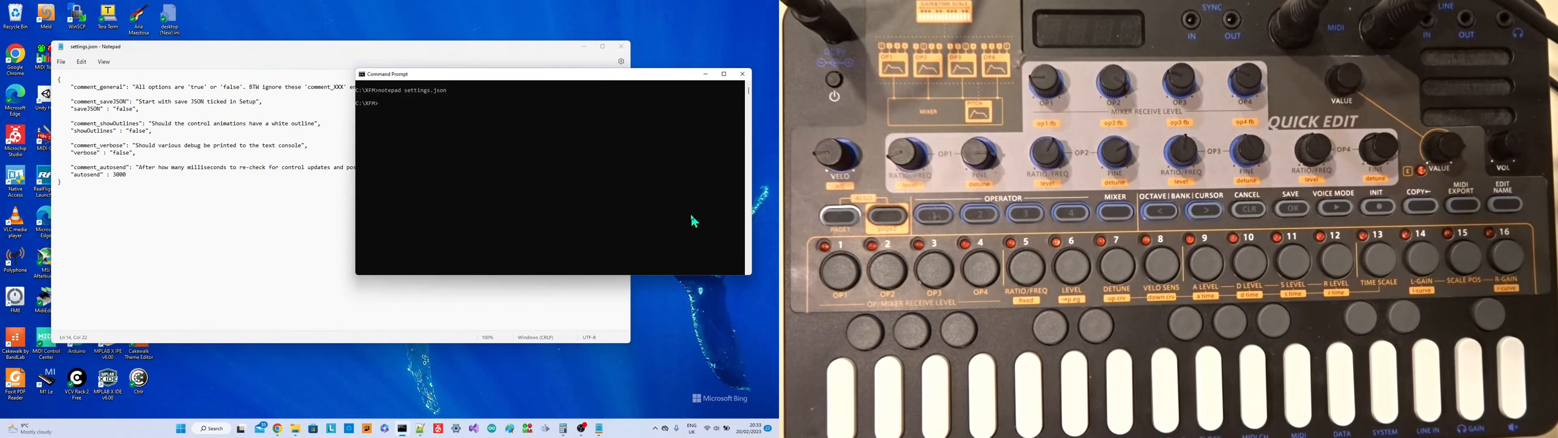
{"action": "mouse_move", "coordinate": [556, 181]}
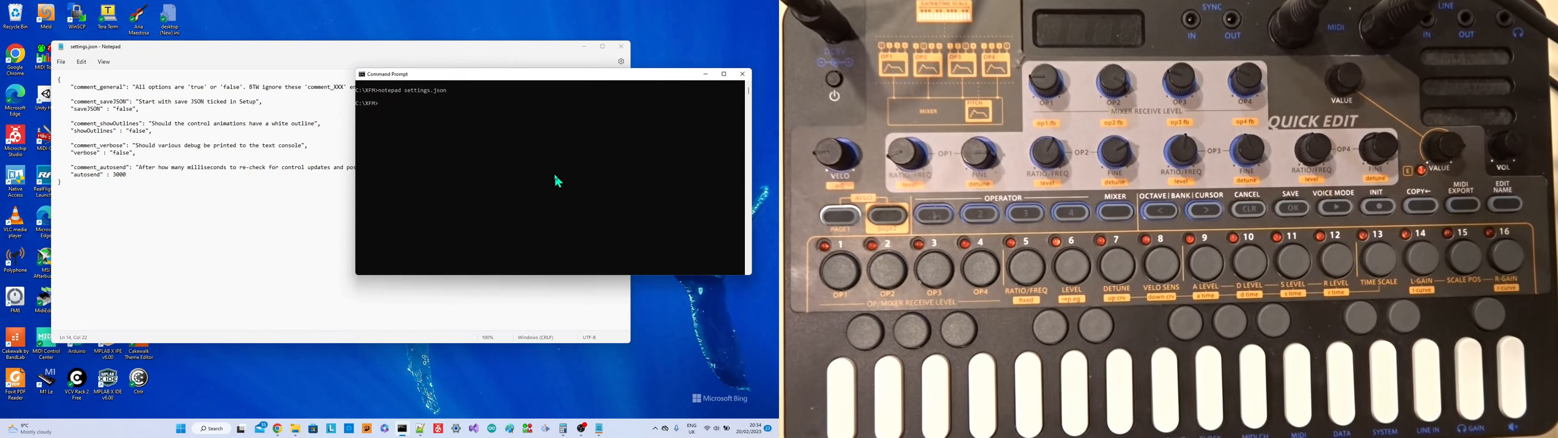
{"action": "mouse_move", "coordinate": [444, 119]}
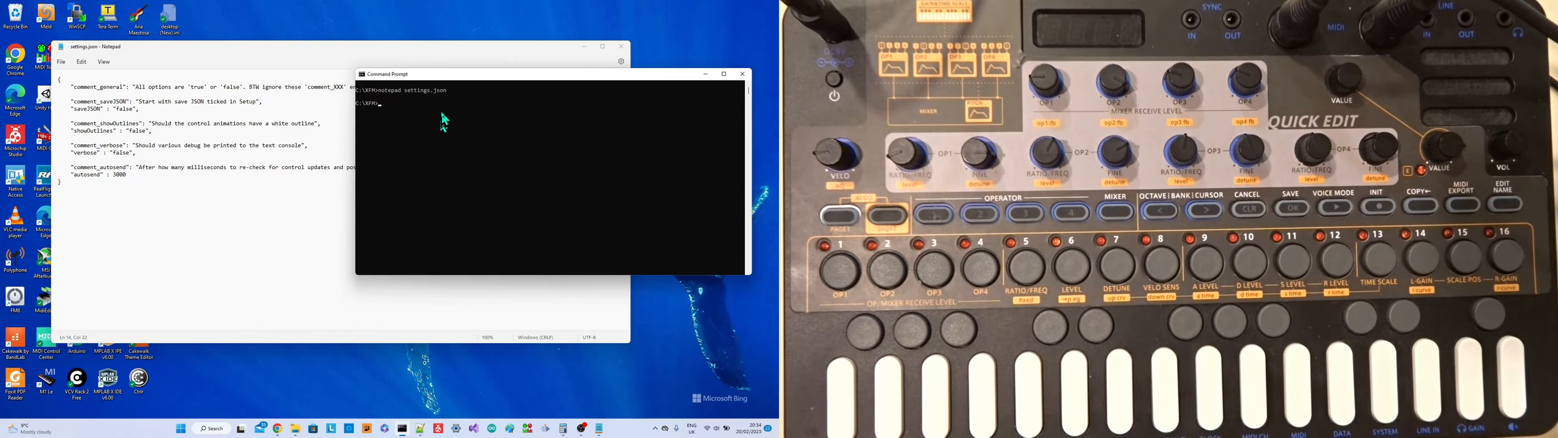
{"action": "mouse_move", "coordinate": [469, 181]}
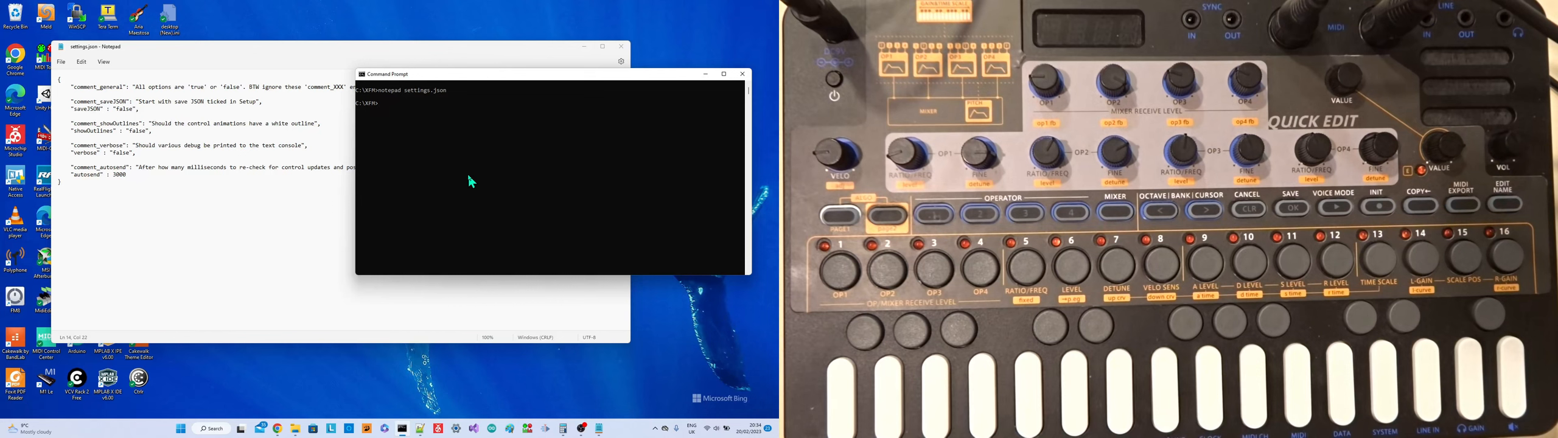
{"action": "mouse_move", "coordinate": [119, 156]}
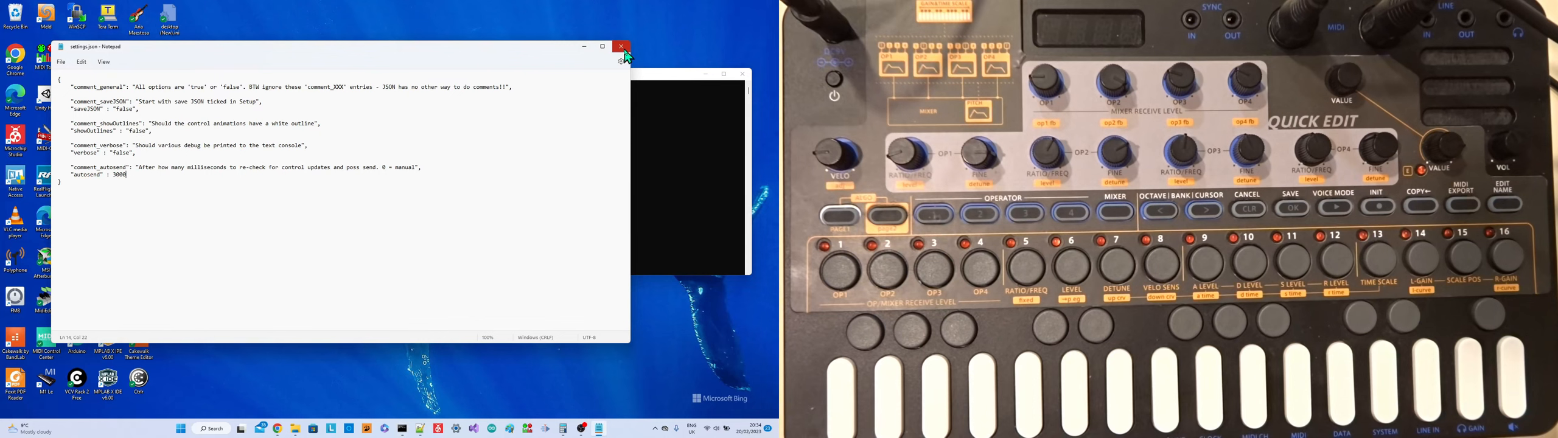
Close the settings.json Notepad window and rerun the notepad command, opening PATCH_C0.json.
{"action": "left_click", "coordinate": [622, 46]}
{"action": "type", "text": "notepad settings.json"}
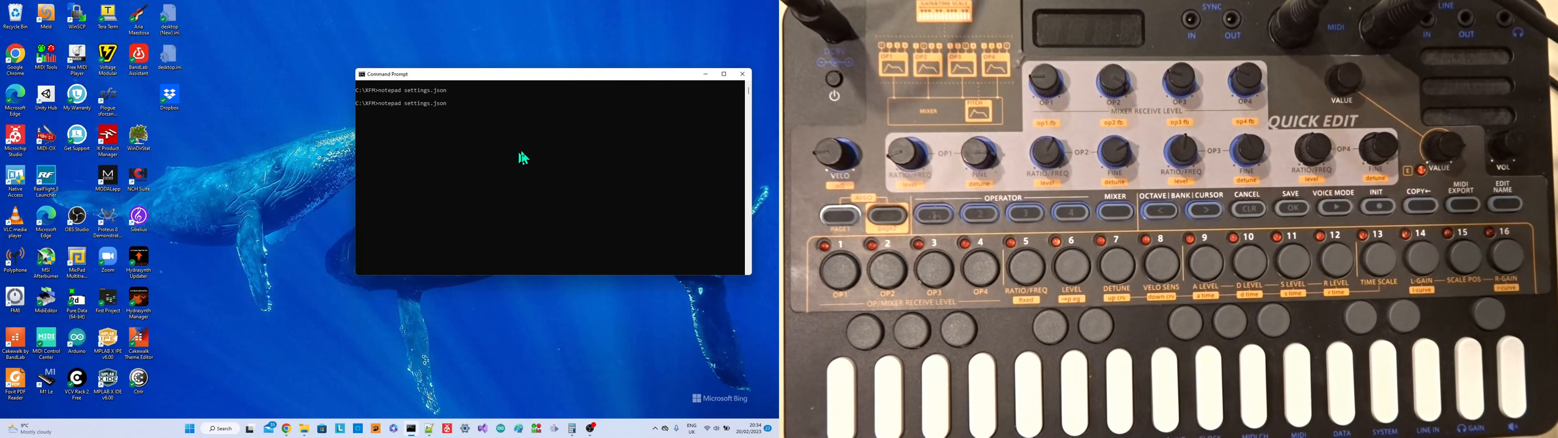
{"action": "key", "text": "Return"}
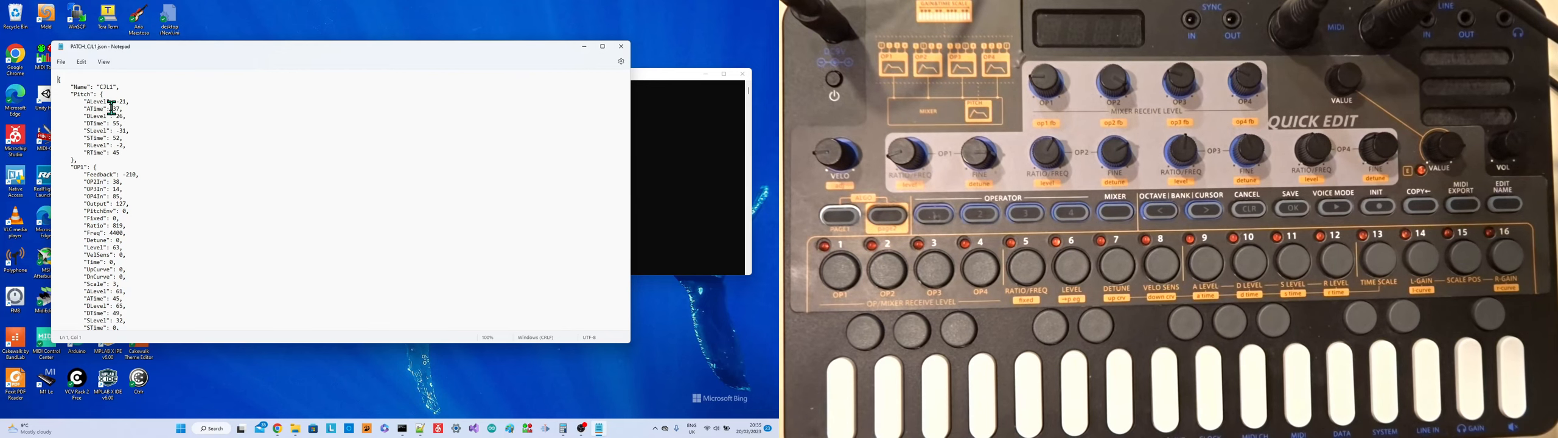
{"action": "scroll", "scroll_direction": "down", "scroll_amount": 3}
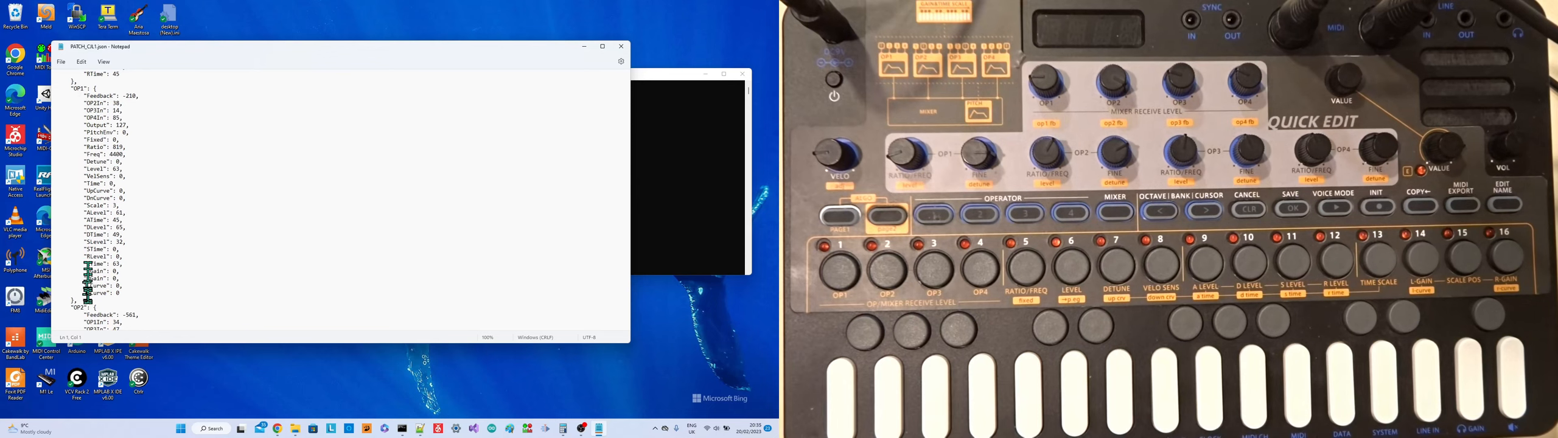
{"action": "scroll", "scroll_direction": "down", "scroll_amount": 3}
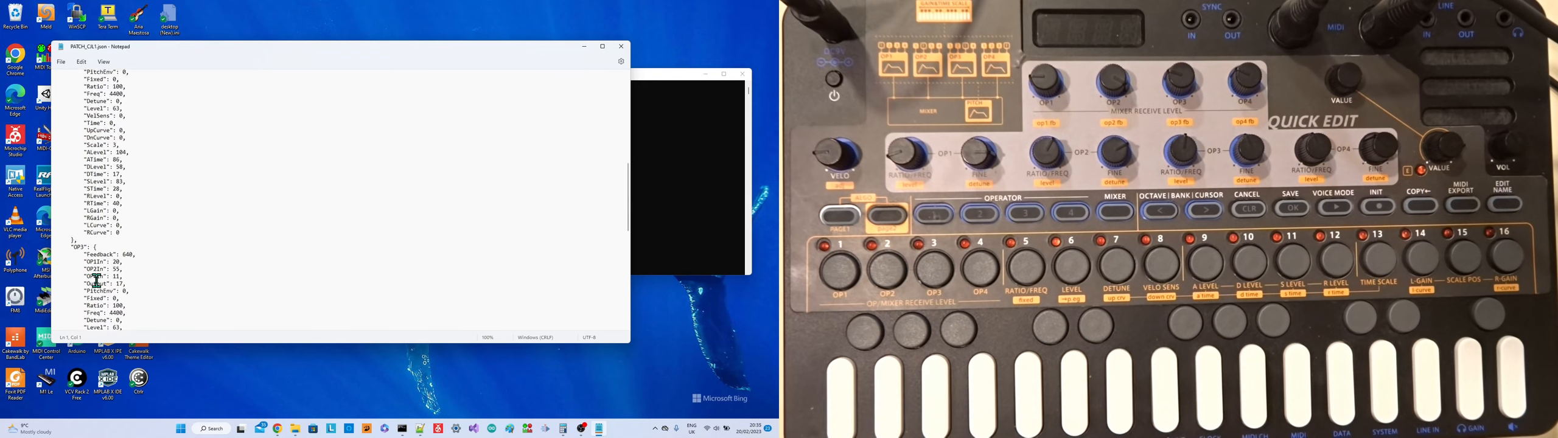
{"action": "scroll", "scroll_direction": "up", "scroll_amount": 3}
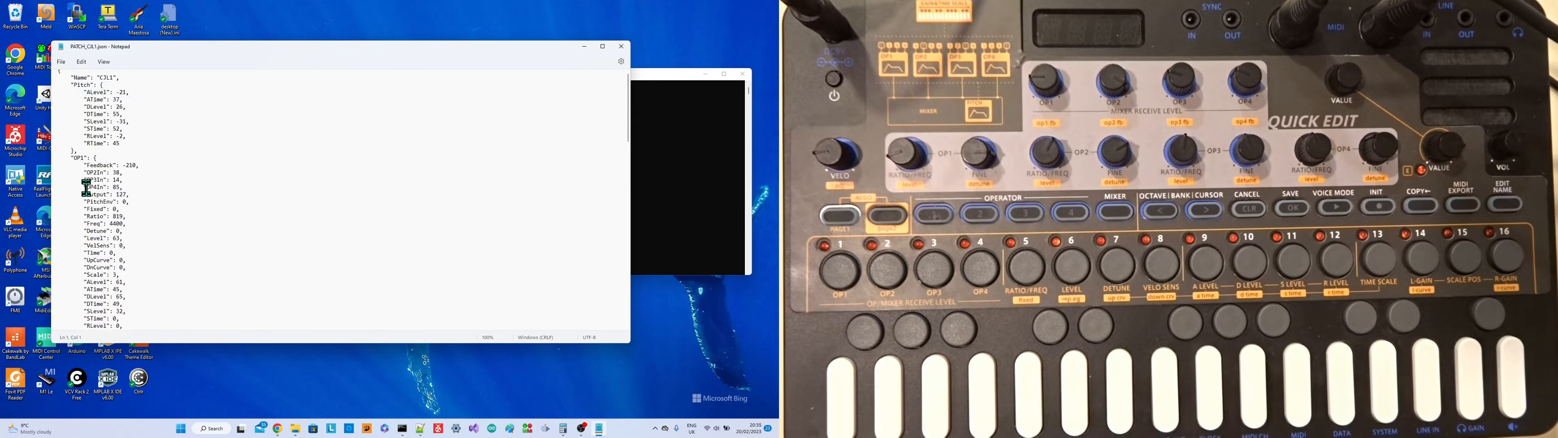
{"action": "scroll", "scroll_direction": "down", "scroll_amount": 3}
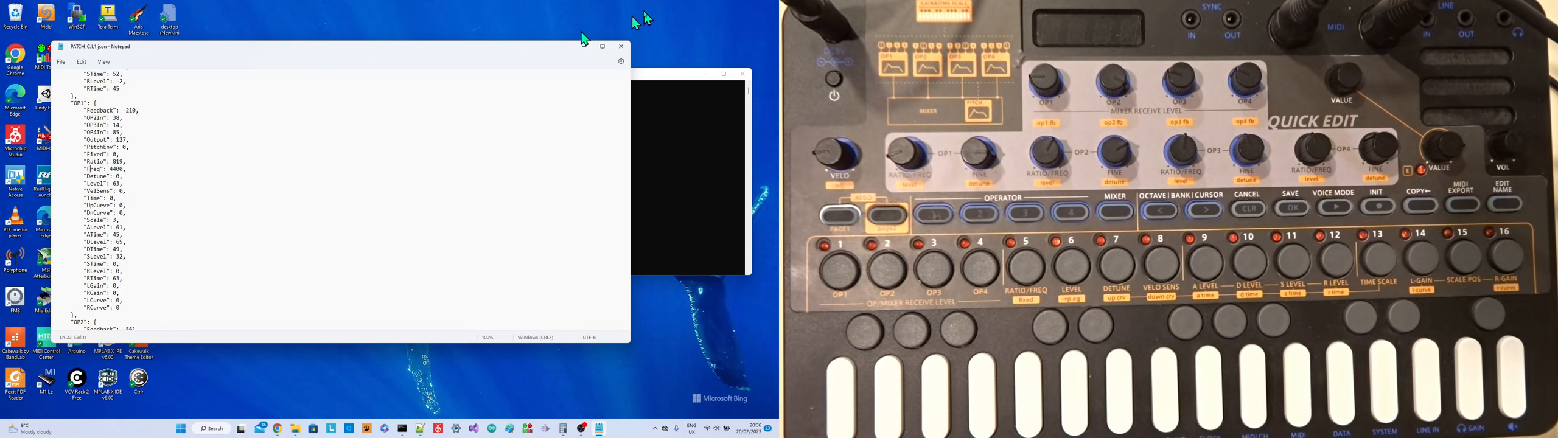
{"action": "scroll", "scroll_direction": "down", "scroll_amount": 3}
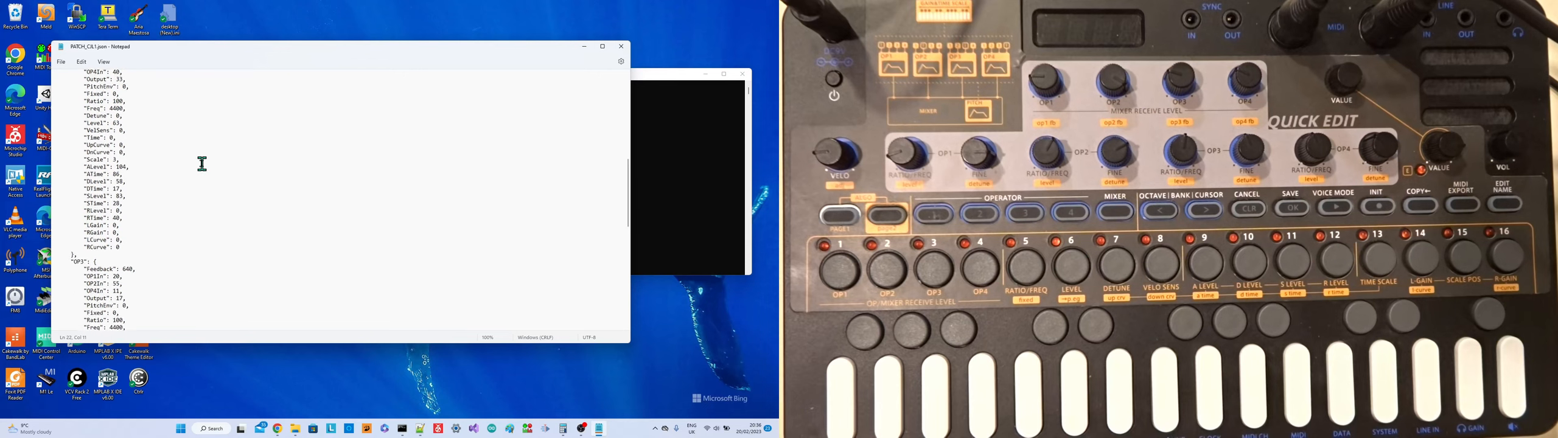
{"action": "scroll", "scroll_direction": "down", "scroll_amount": 3}
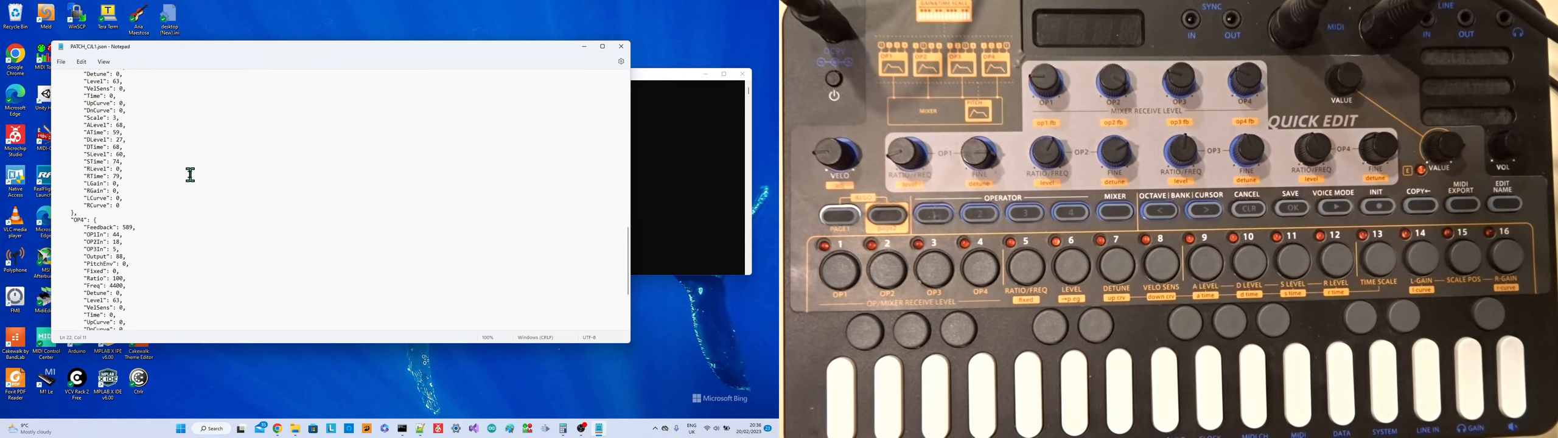
{"action": "scroll", "scroll_direction": "down", "scroll_amount": 3}
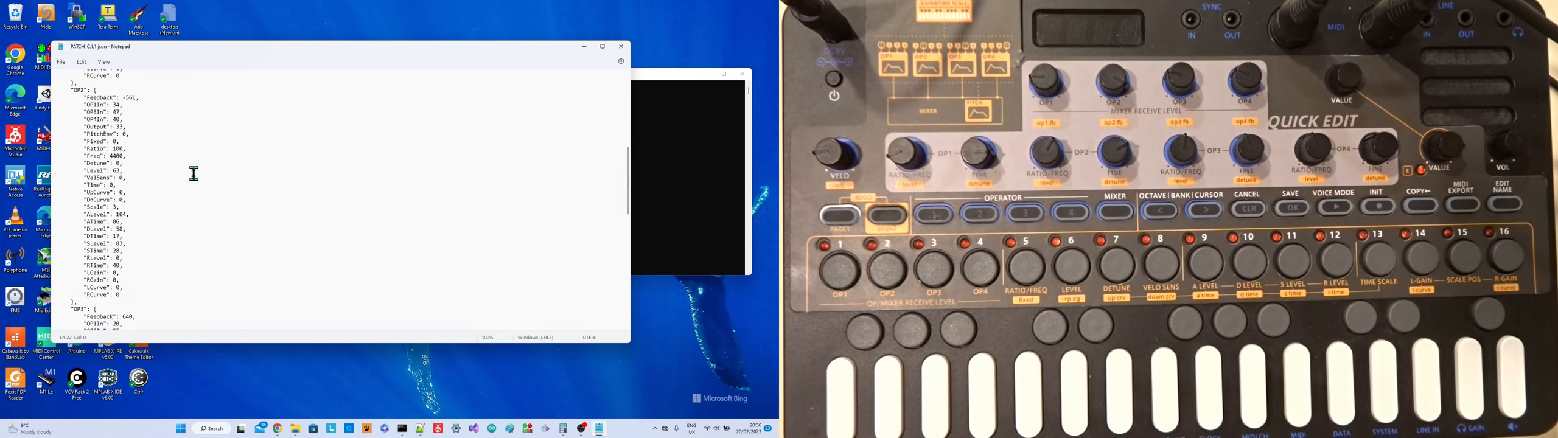
{"action": "scroll", "scroll_direction": "up", "scroll_amount": 3}
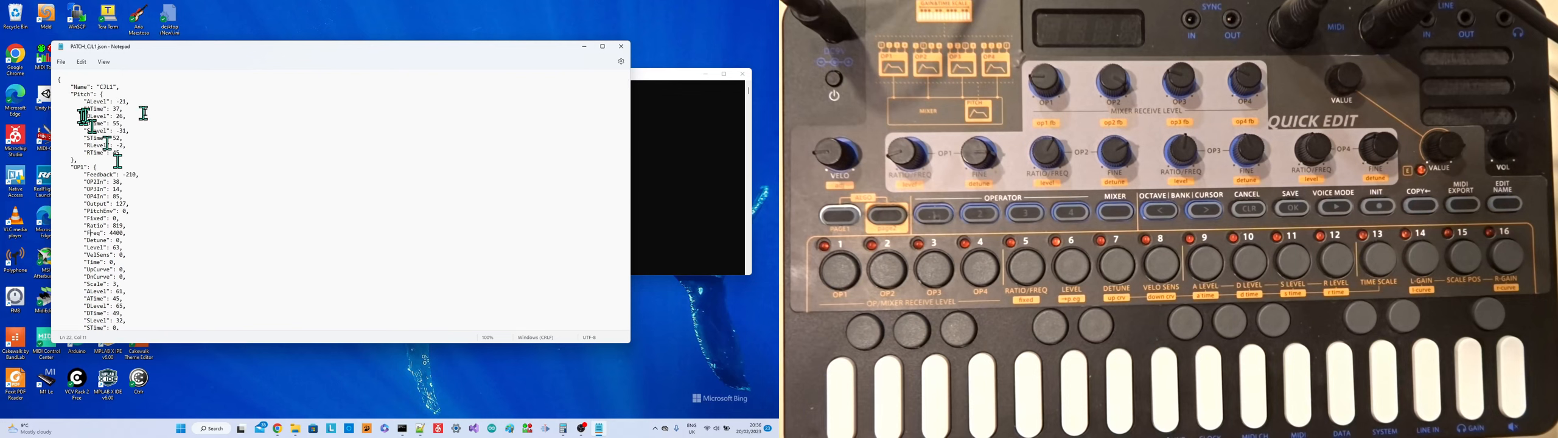
{"action": "scroll", "scroll_direction": "down", "scroll_amount": 3}
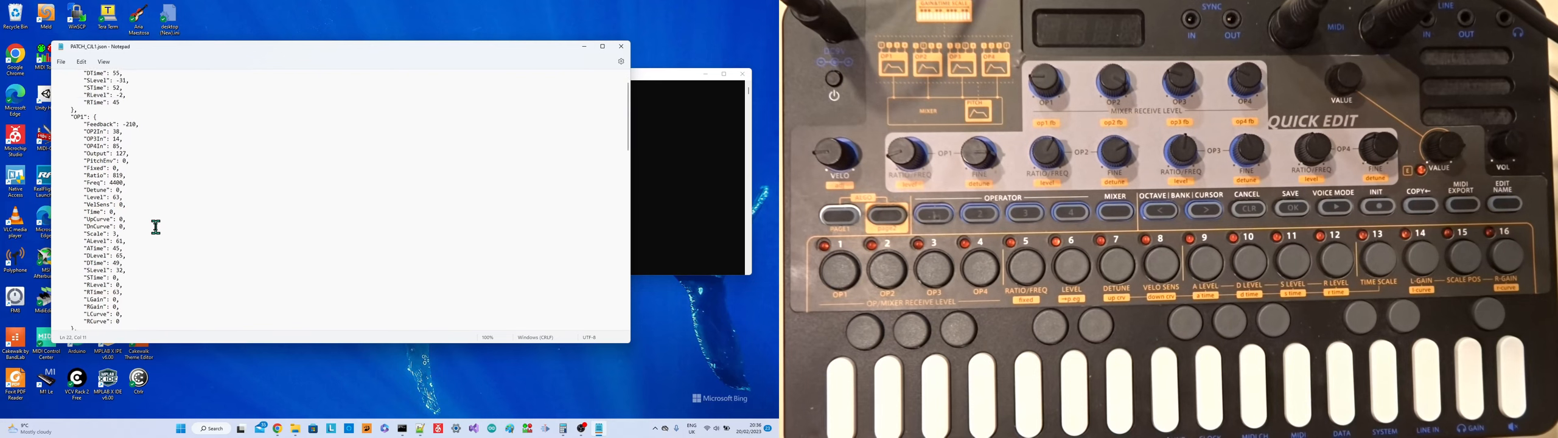
{"action": "scroll", "scroll_direction": "down", "scroll_amount": 3}
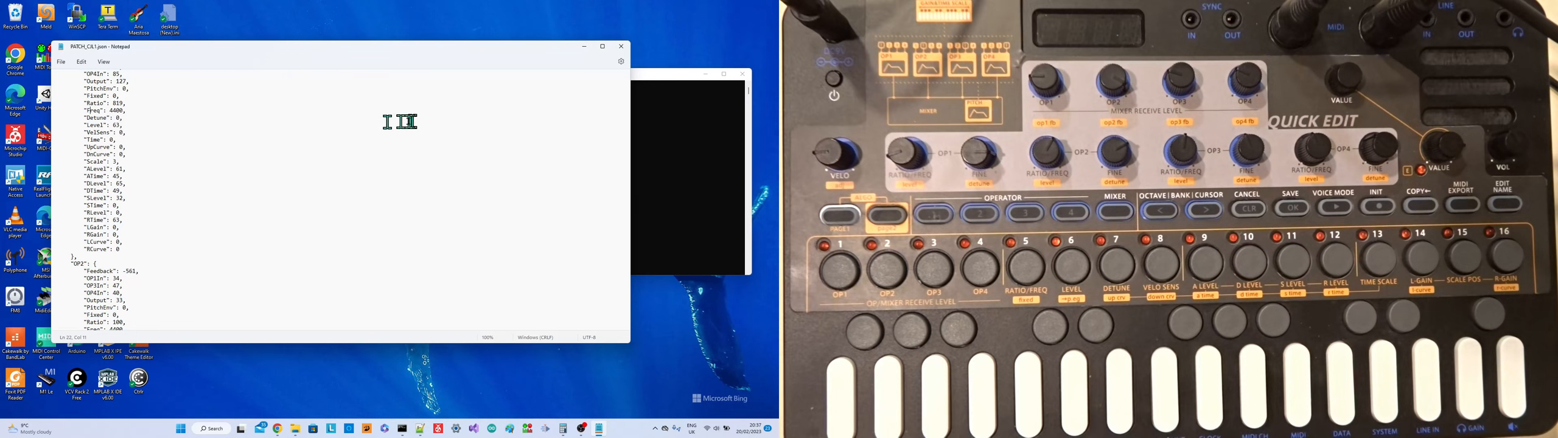
{"action": "mouse_move", "coordinate": [408, 123]}
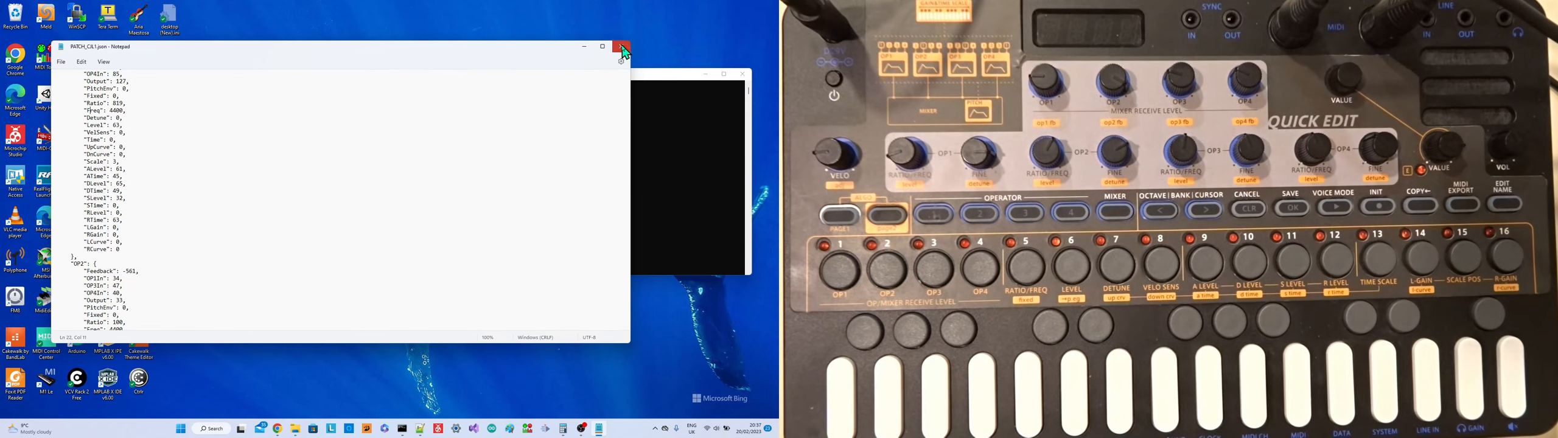
Close the PATCH_C0.json Notepad window before entering the pythonw xfm.py command.
{"action": "left_click", "coordinate": [623, 46]}
{"action": "type", "text": "python xfm.py"}
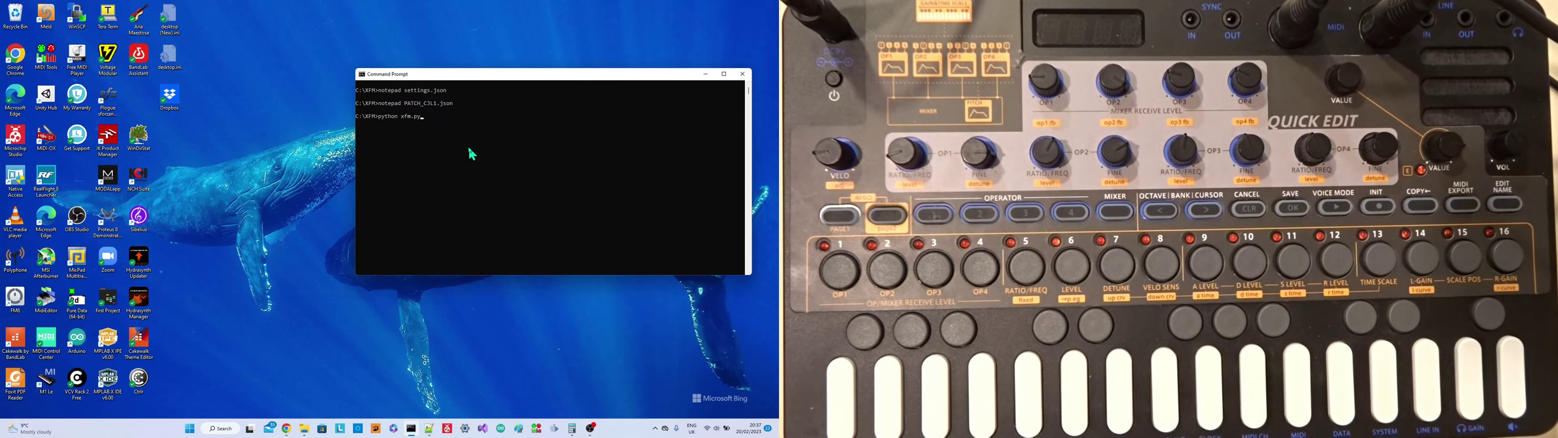
Run the xfm.py script so Quick Edit opens with its MIDI port setup panel.
{"action": "key", "text": "Return"}
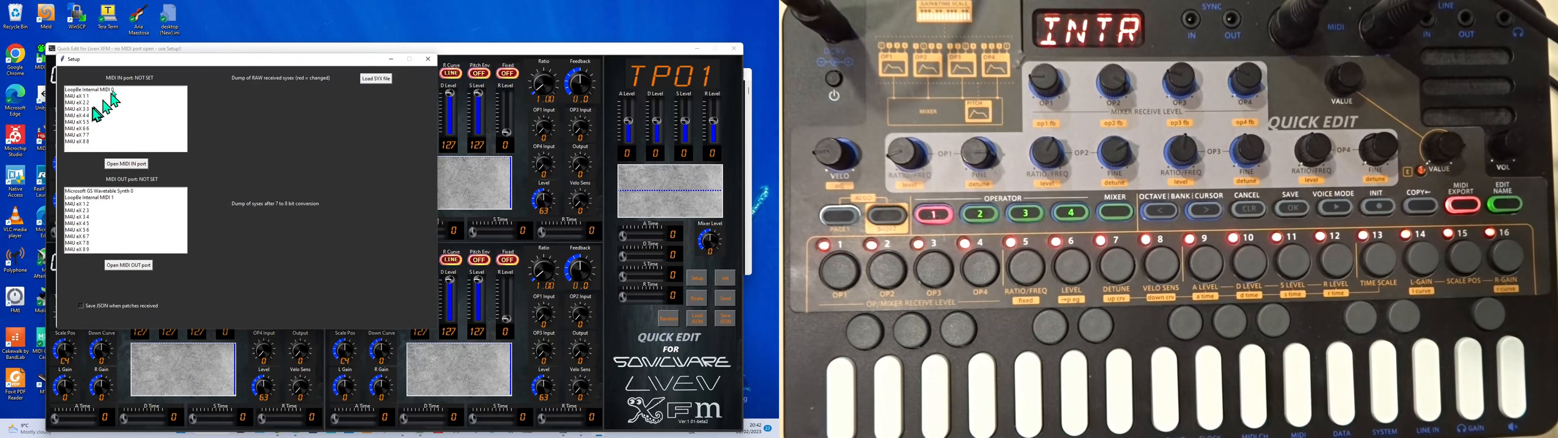
{"action": "mouse_move", "coordinate": [117, 234]}
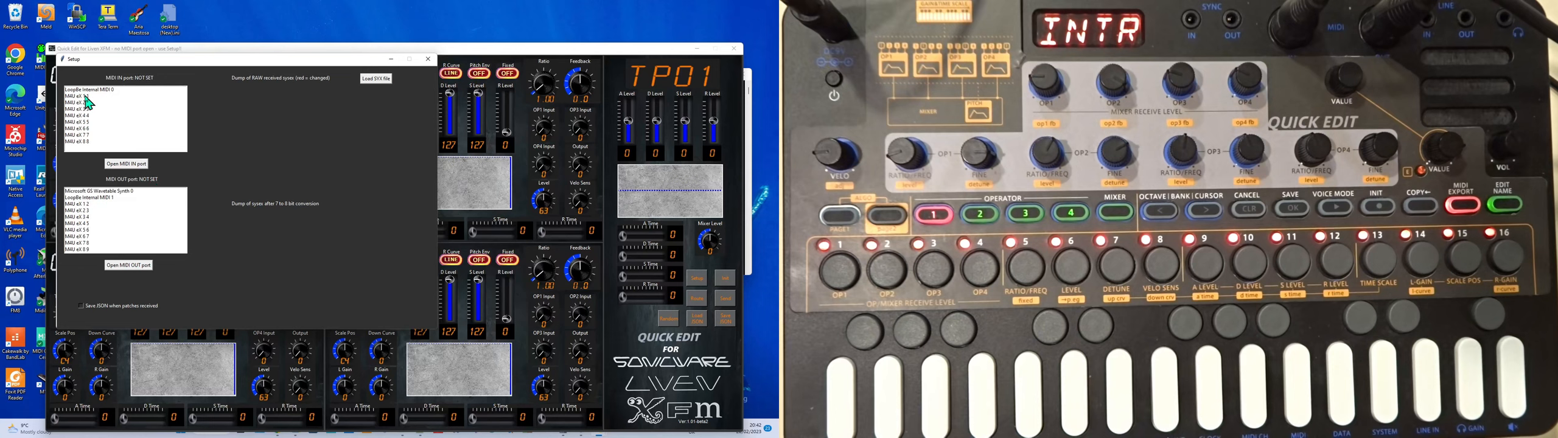
Select the XFM synth as MIDI input and output and open the output port.
{"action": "left_click", "coordinate": [94, 89]}
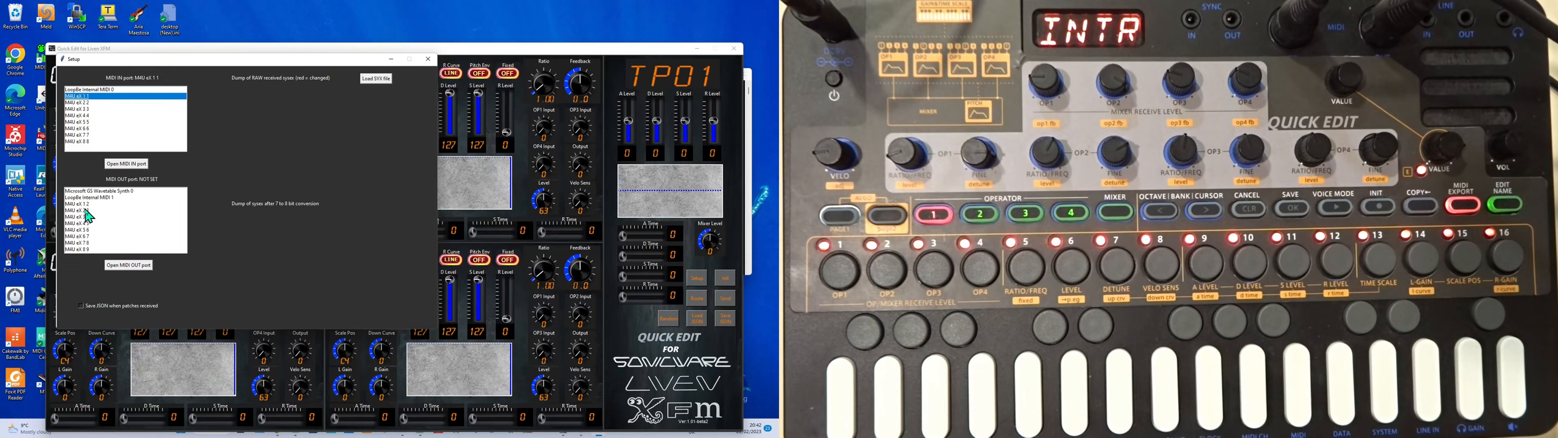
{"action": "left_click", "coordinate": [105, 212]}
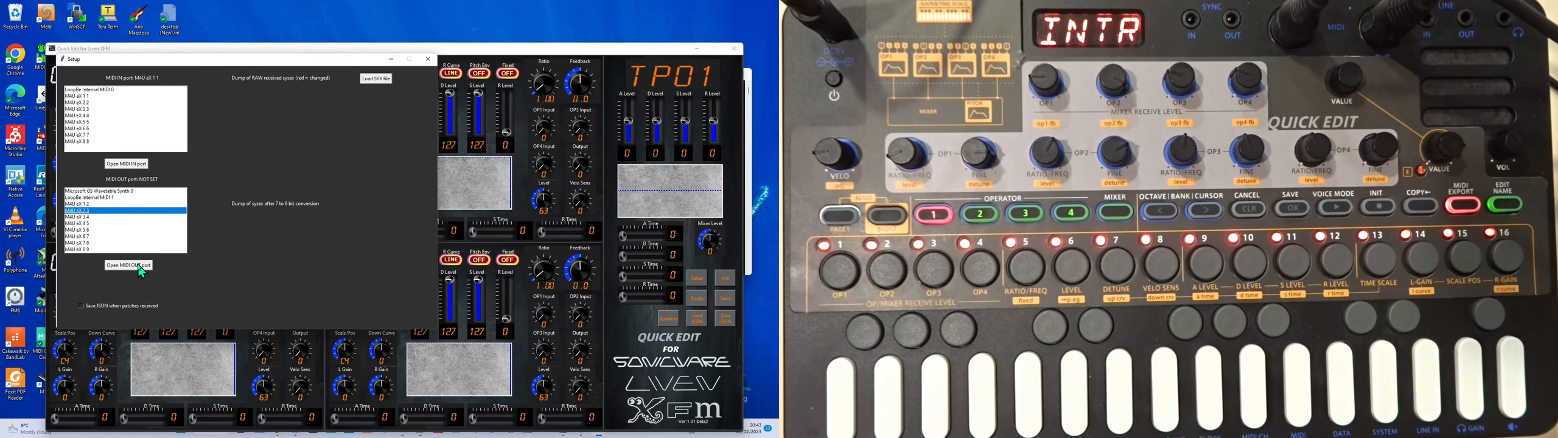
{"action": "left_click", "coordinate": [126, 264]}
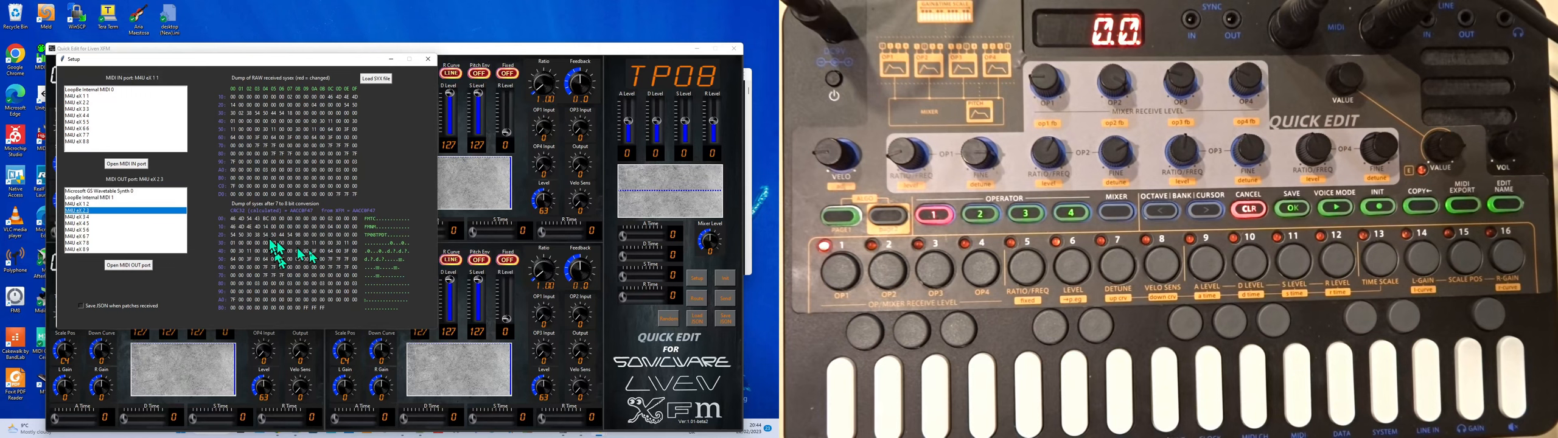
{"action": "mouse_move", "coordinate": [363, 233]}
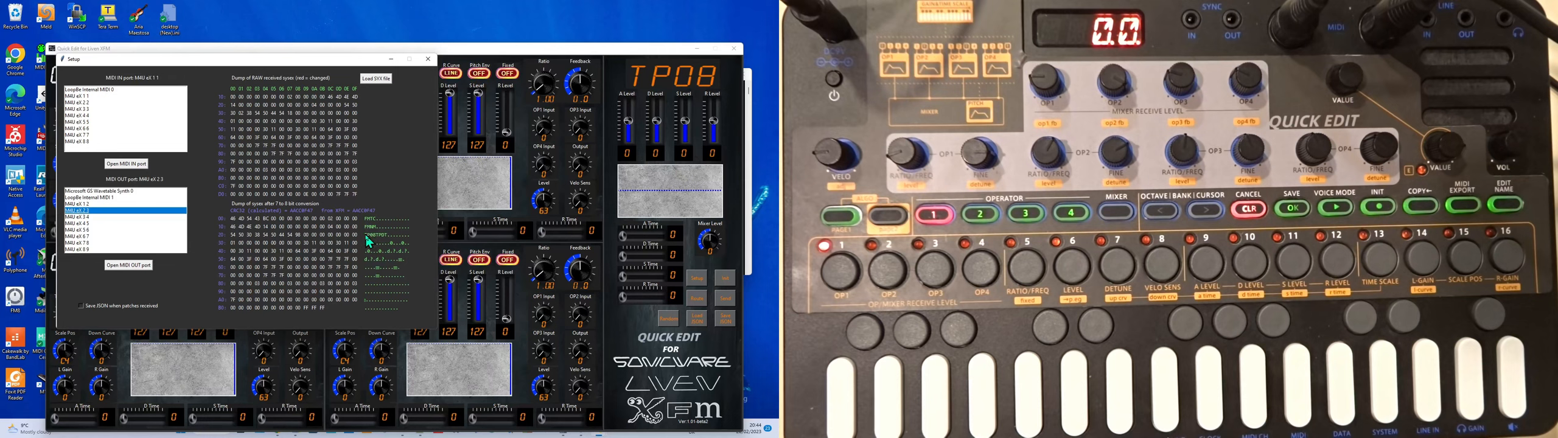
{"action": "mouse_move", "coordinate": [427, 212]}
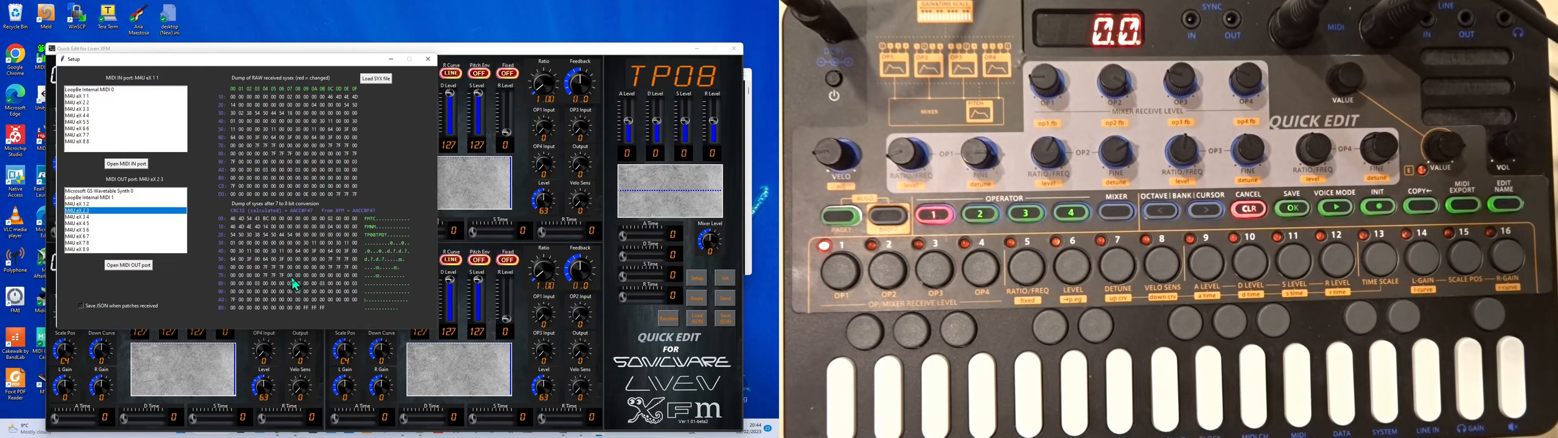
{"action": "mouse_move", "coordinate": [473, 47]}
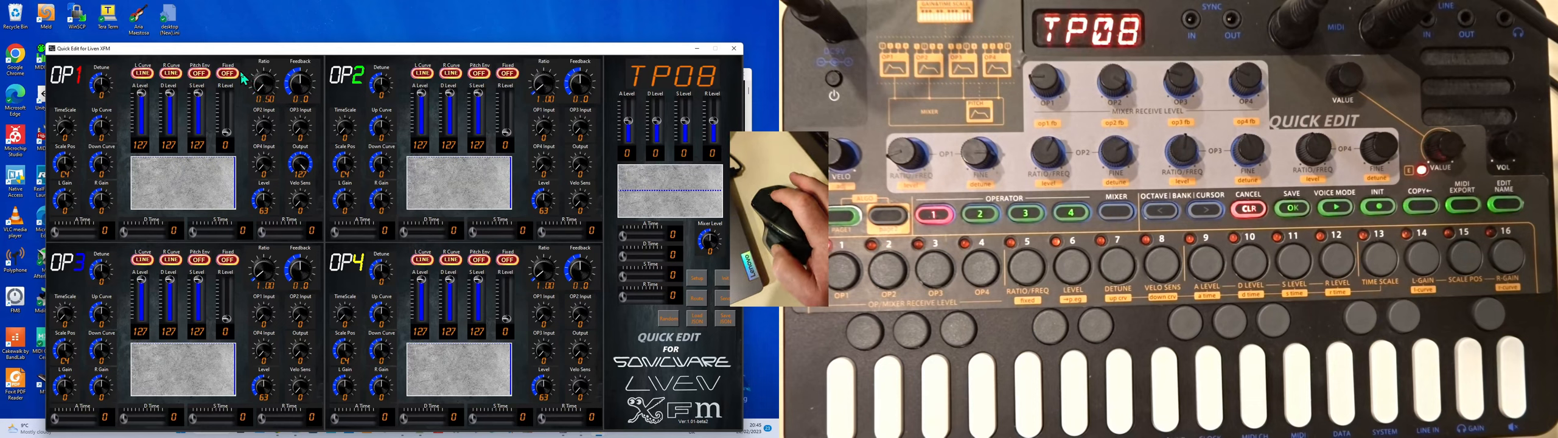
{"action": "left_click", "coordinate": [230, 74]}
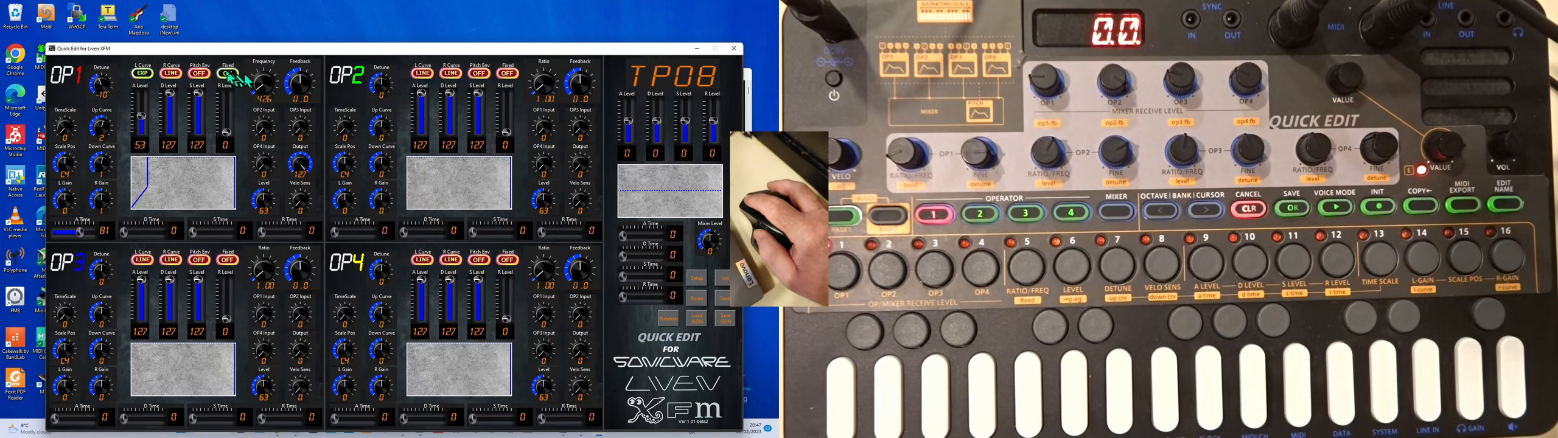
Switch OP1 of patch TP08 to fixed frequency, showing its envelope curve.
{"action": "left_click", "coordinate": [230, 73]}
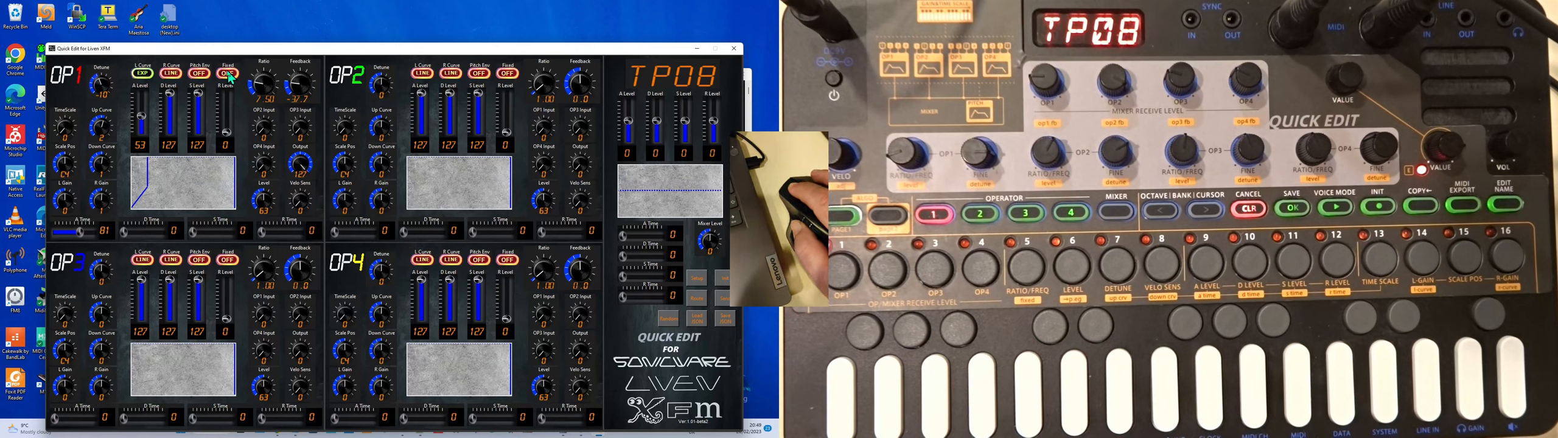
{"action": "left_click", "coordinate": [227, 76]}
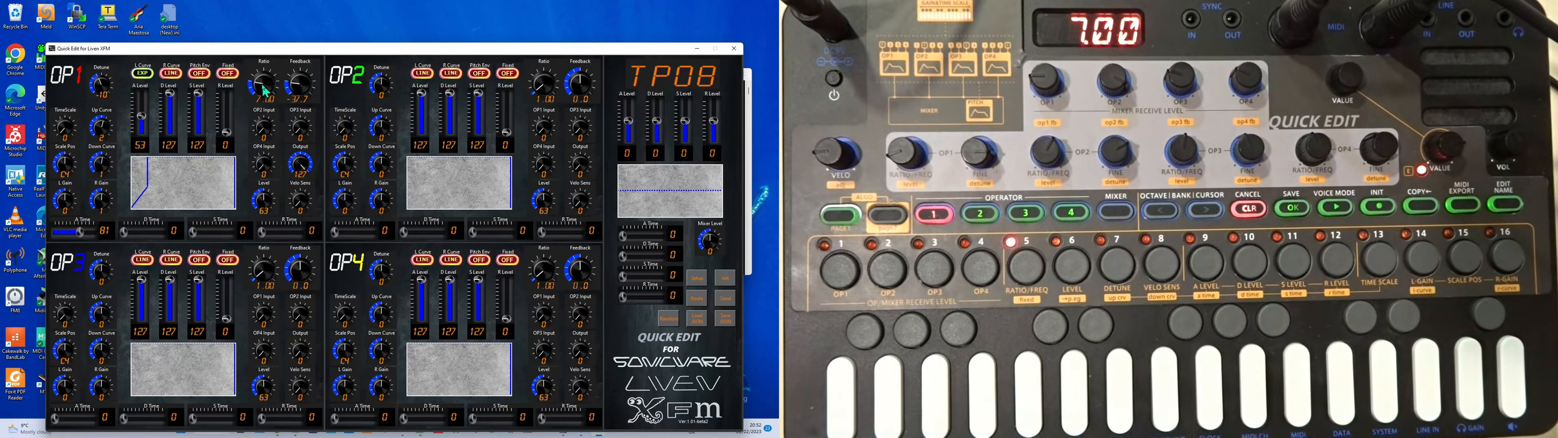
{"action": "mouse_move", "coordinate": [446, 229]}
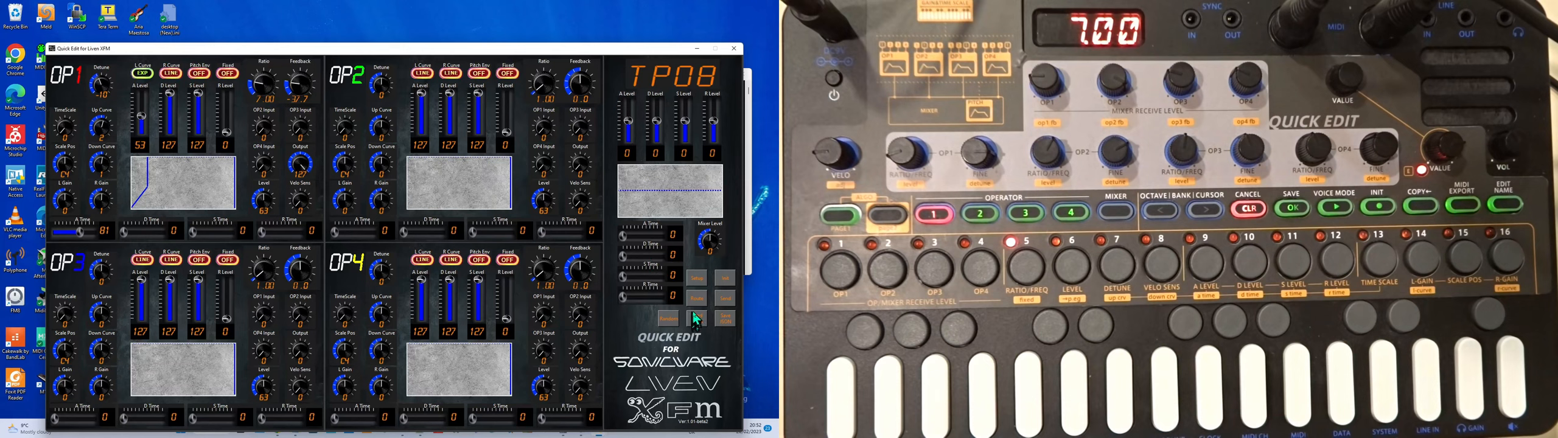
{"action": "mouse_move", "coordinate": [722, 325]}
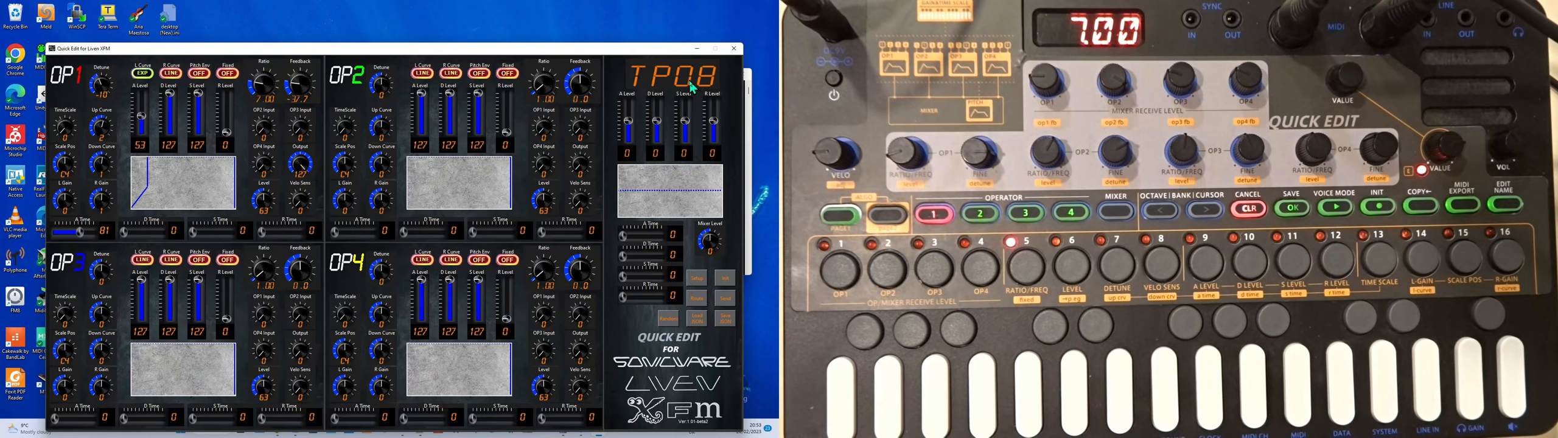
{"action": "mouse_move", "coordinate": [723, 317]}
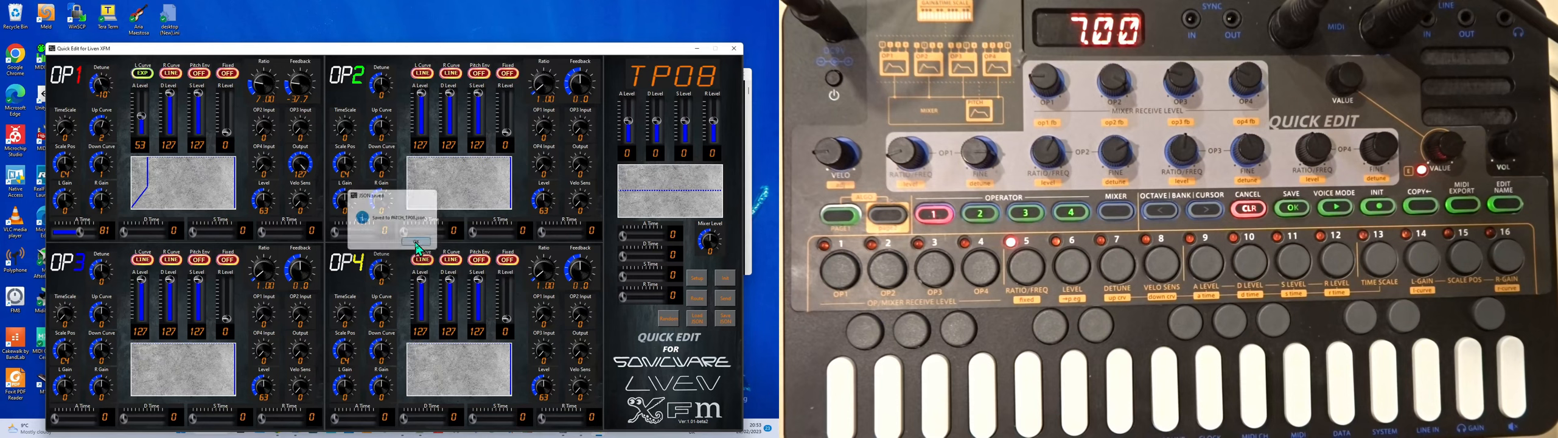
{"action": "mouse_move", "coordinate": [701, 293]}
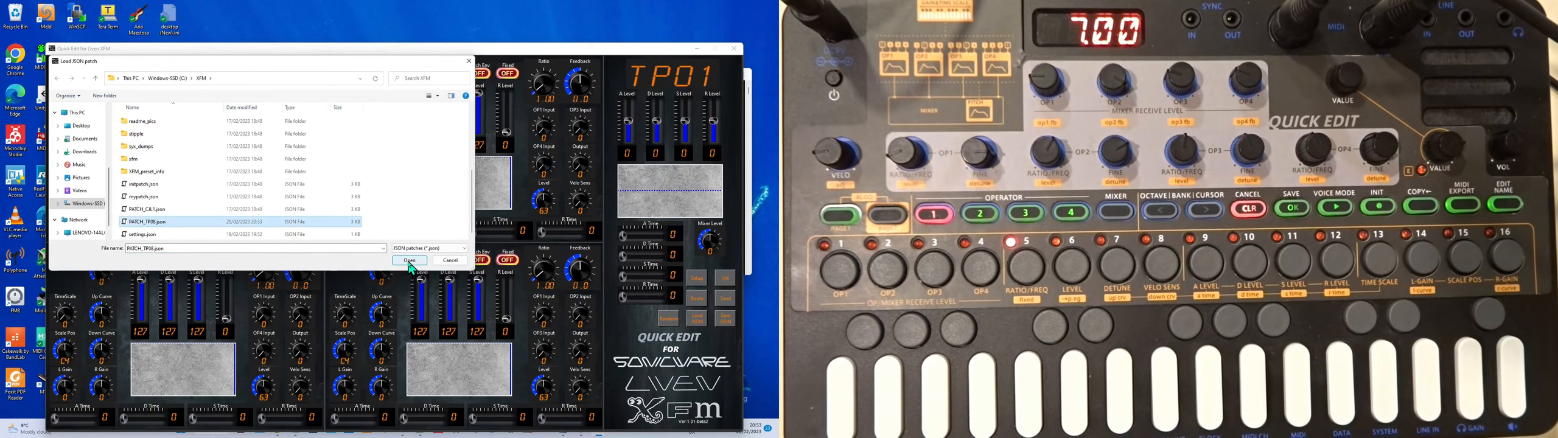
Open the selected JSON patch file from the XFM folder, loading patch T4TB.
{"action": "left_click", "coordinate": [409, 261]}
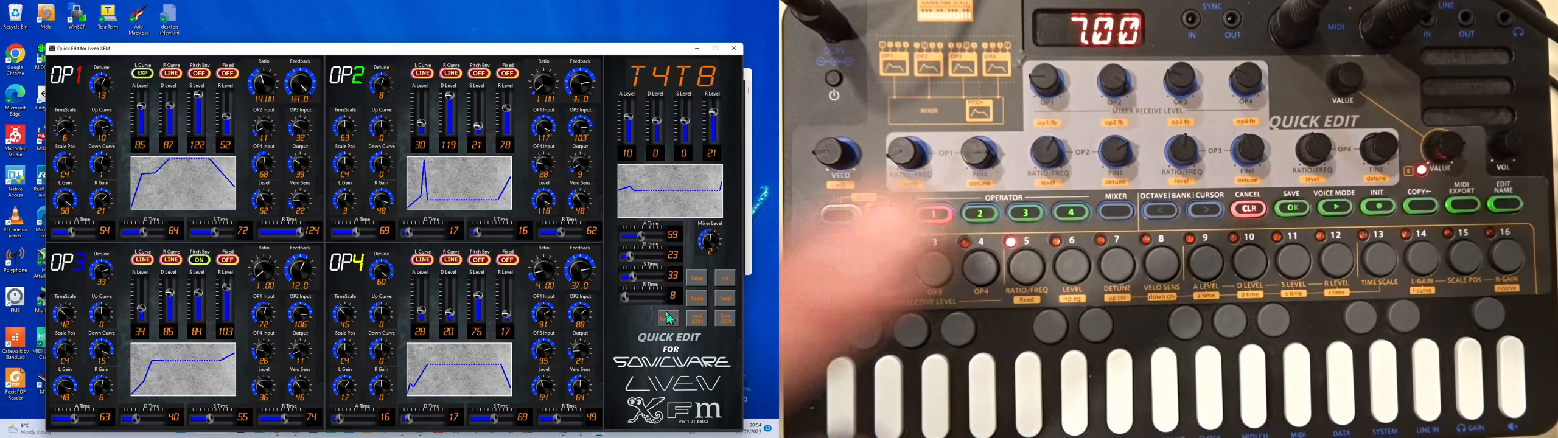
Randomise the patch's operator levels, ratios and envelopes, renaming it T4T8.
{"action": "left_click", "coordinate": [932, 212]}
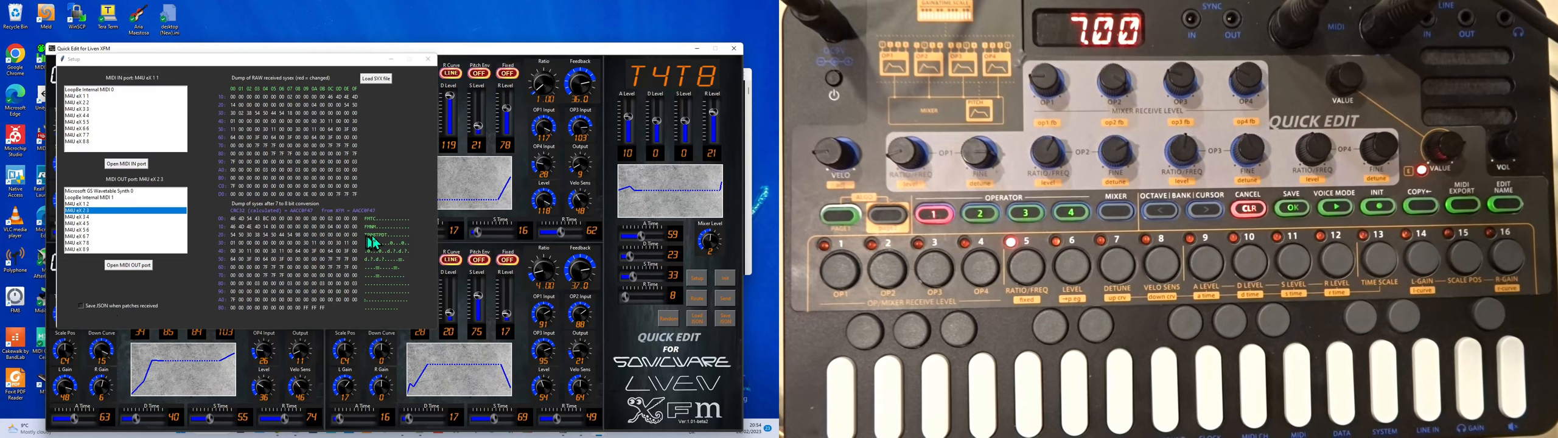
{"action": "mouse_move", "coordinate": [363, 136]}
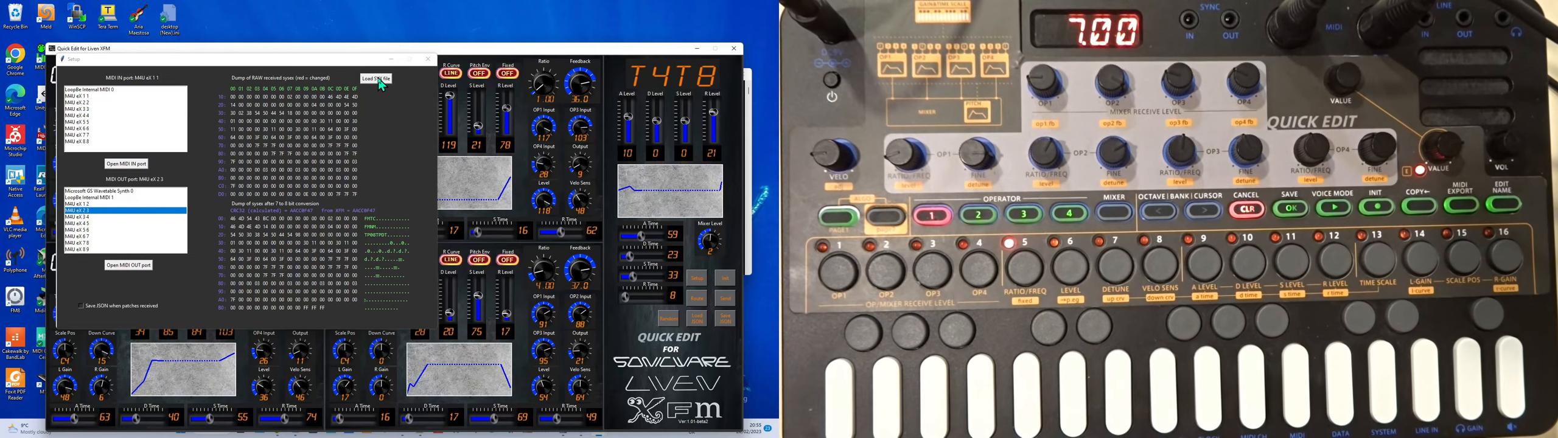
Pick the .syx file in the XFM folder and load it from the setup panel.
{"action": "left_click", "coordinate": [373, 78]}
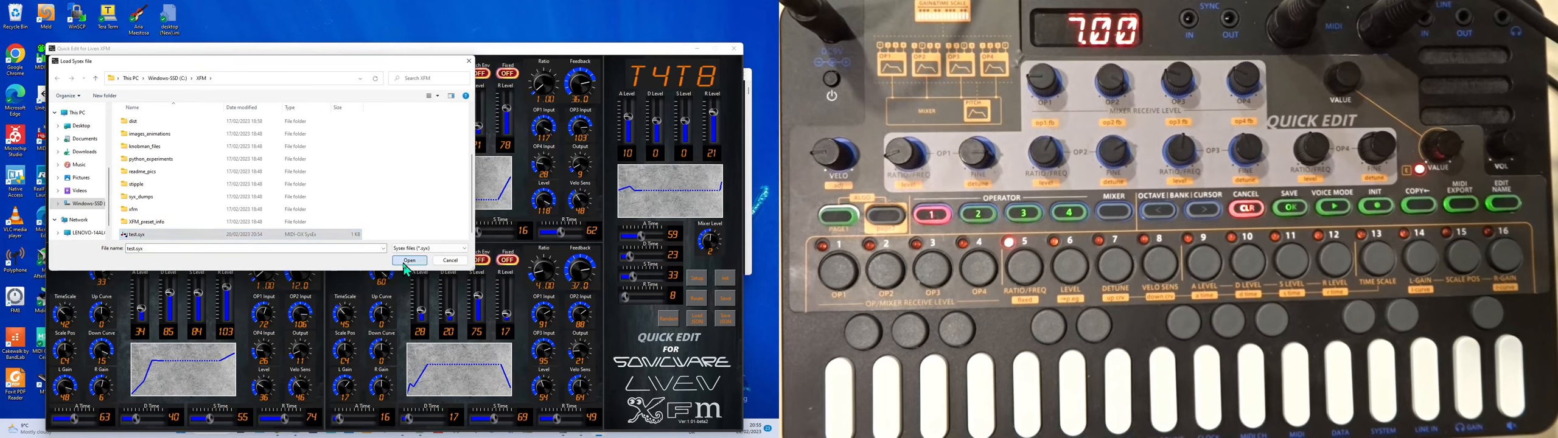
{"action": "left_click", "coordinate": [409, 259]}
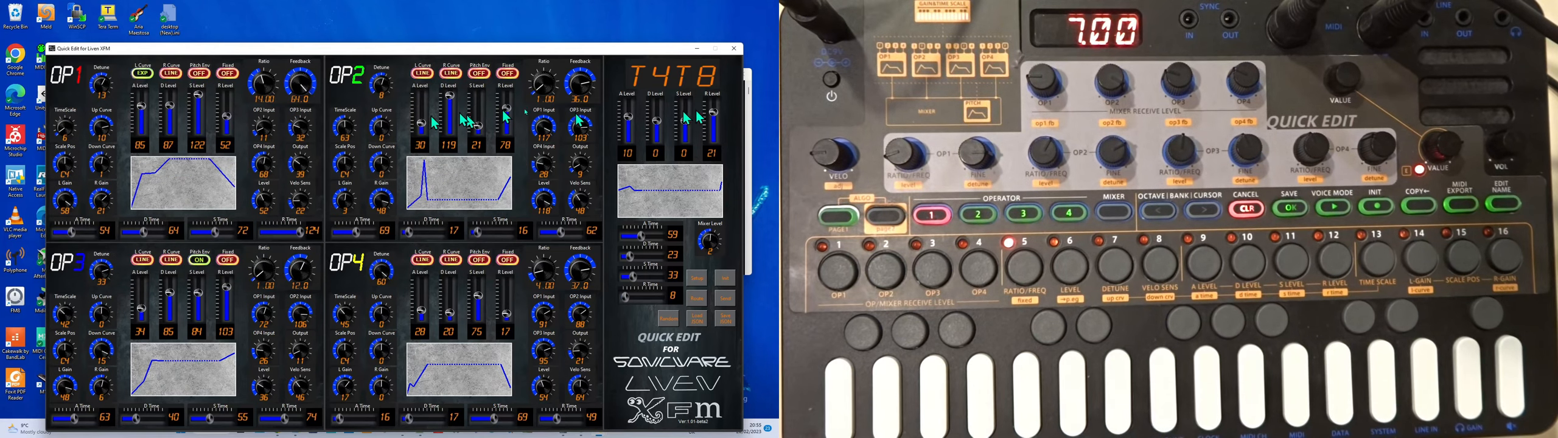